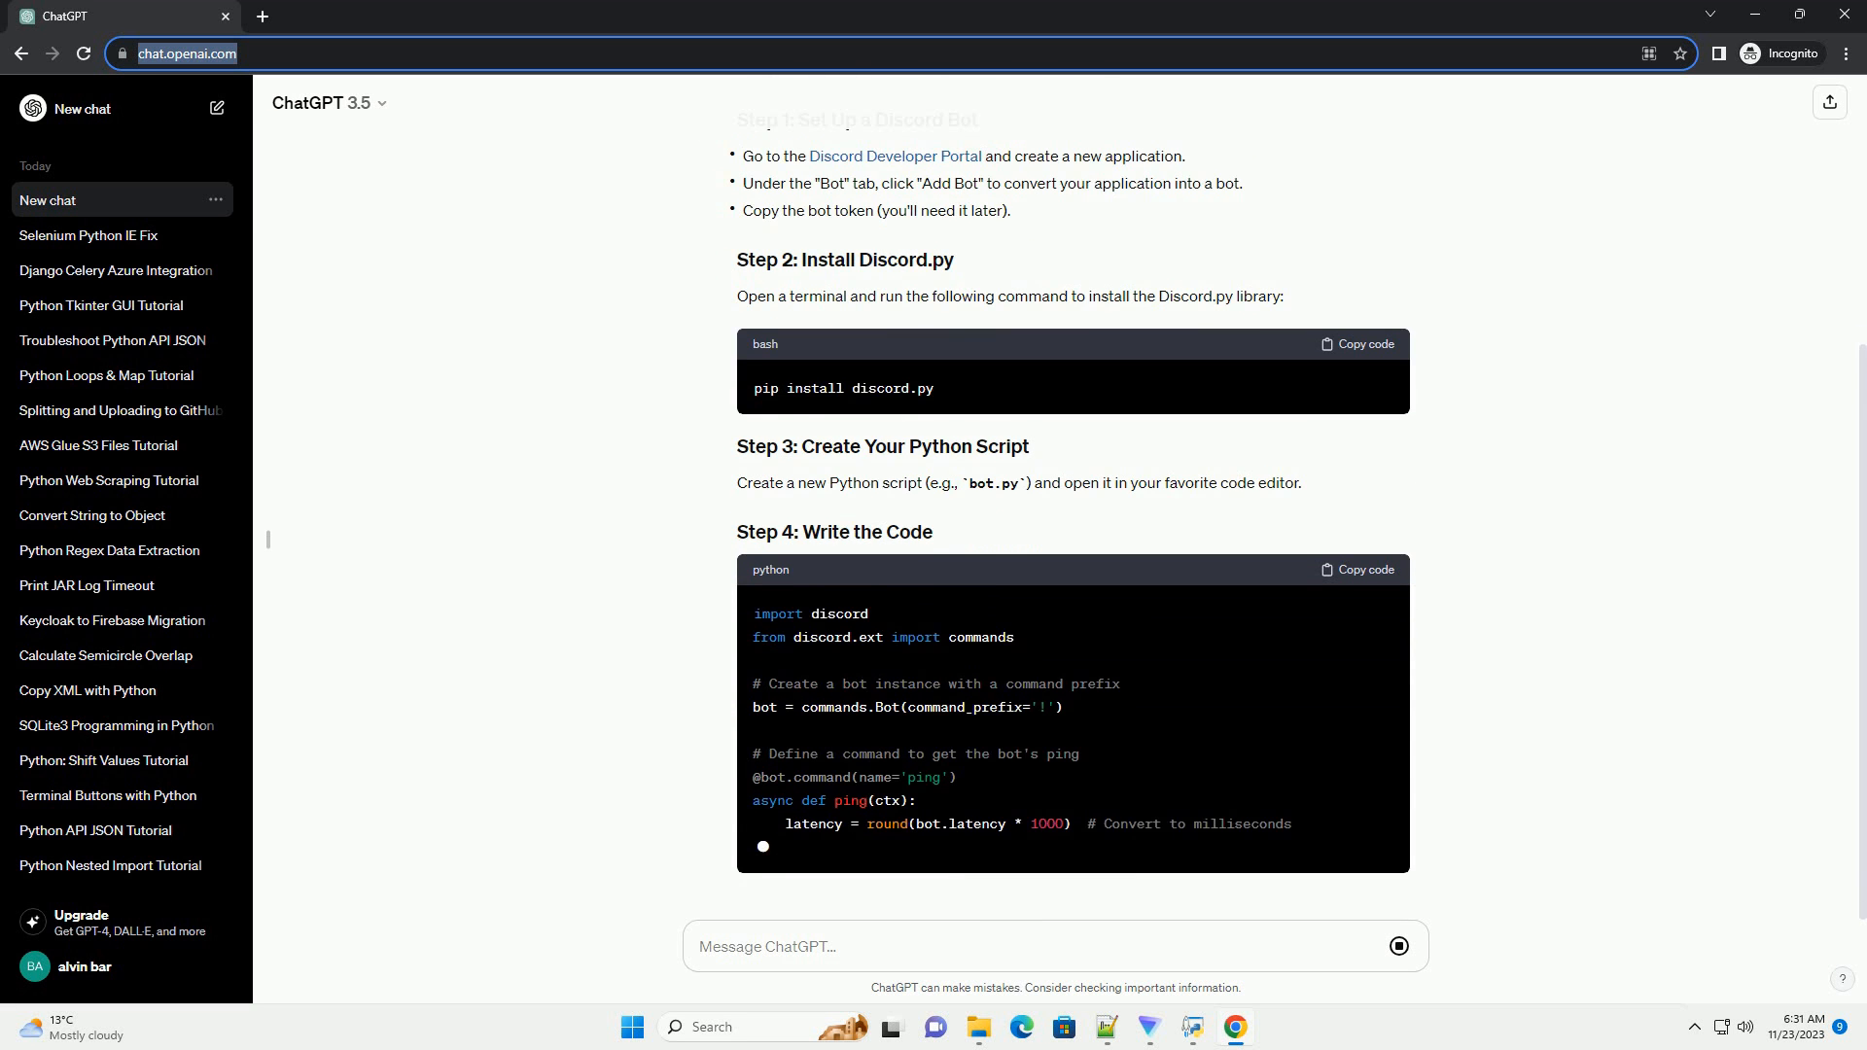
scroll(down, 3)
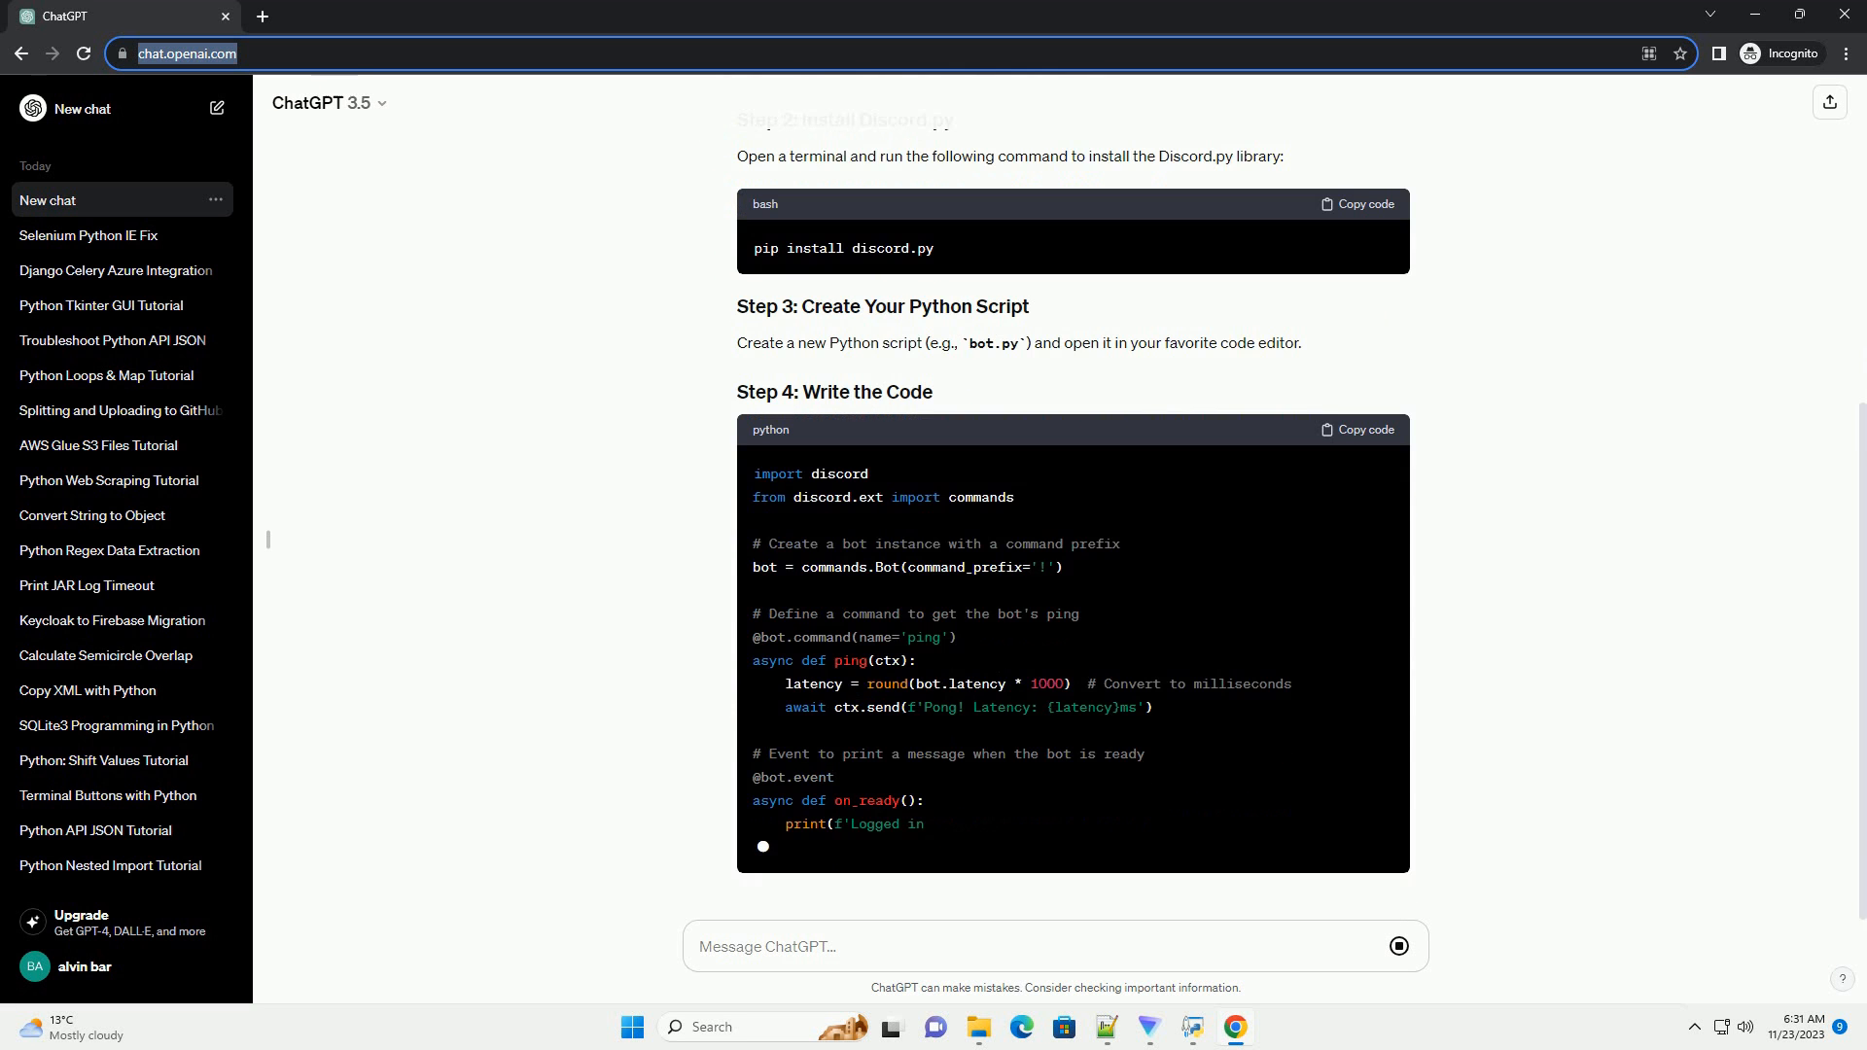
scroll(down, 3)
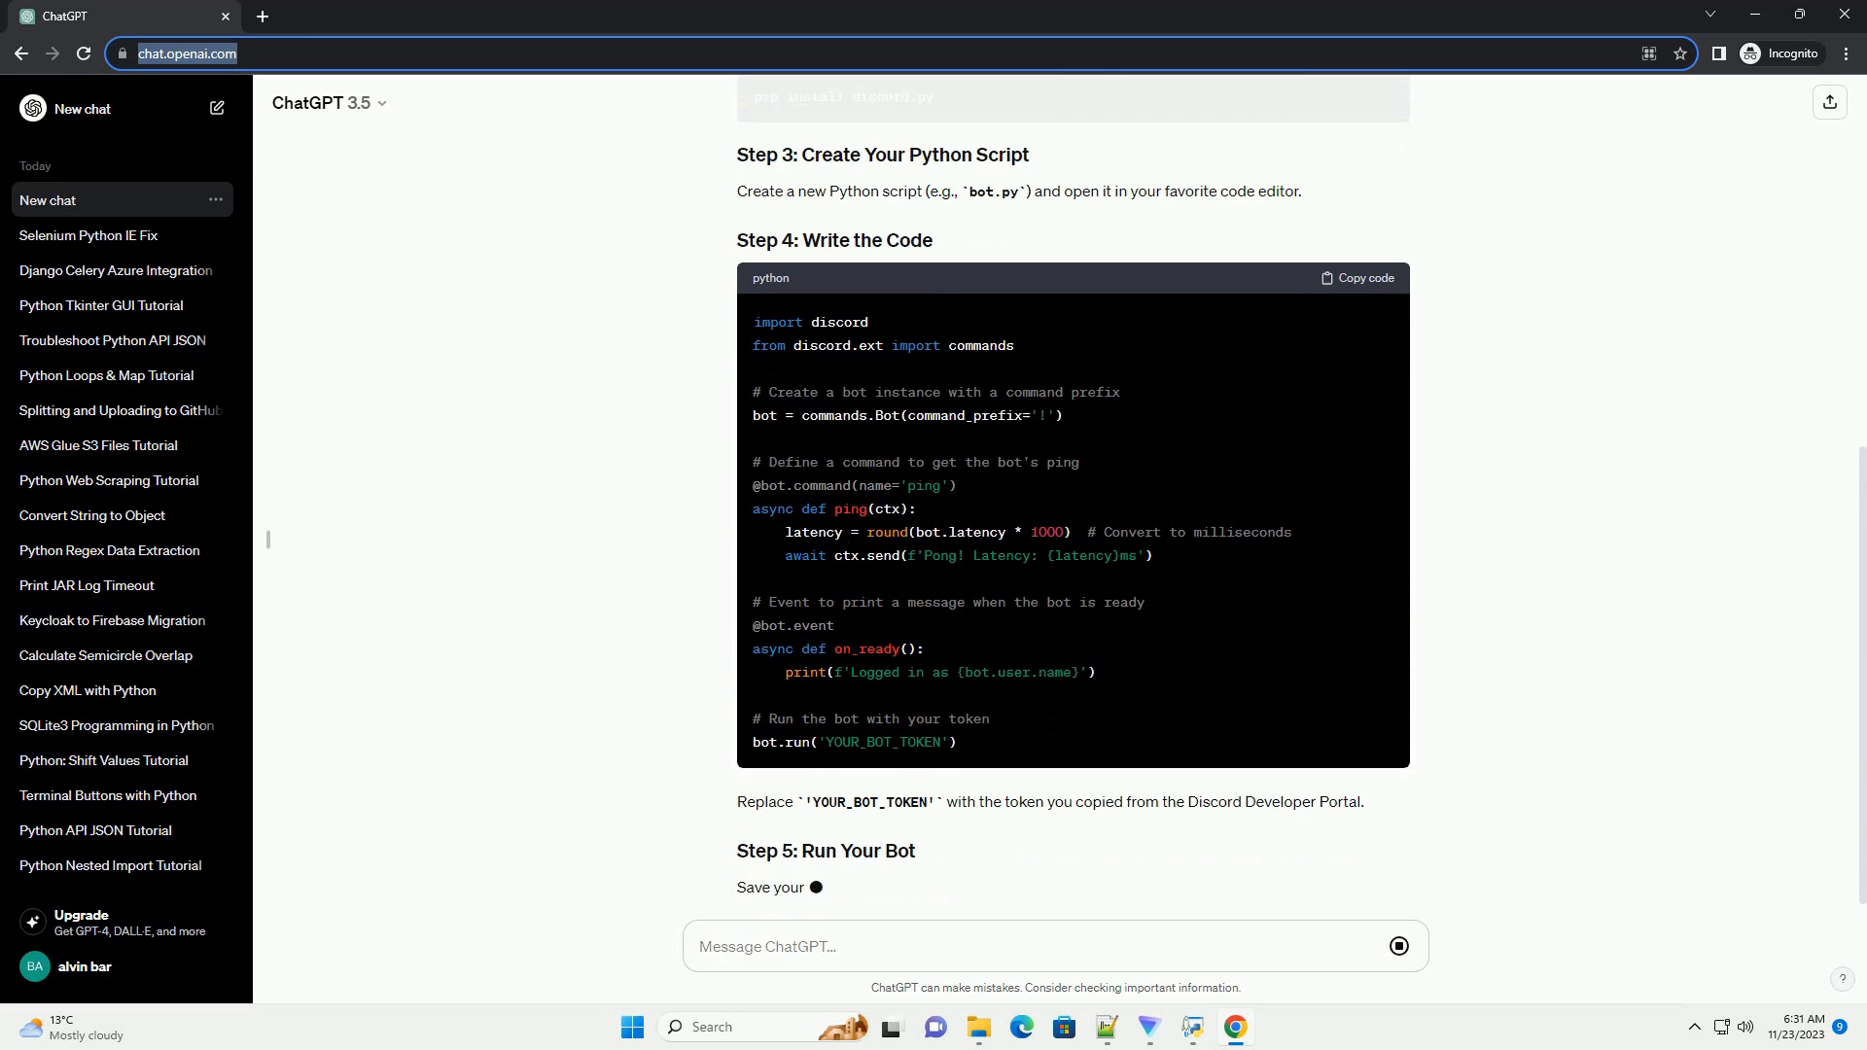
scroll(down, 3)
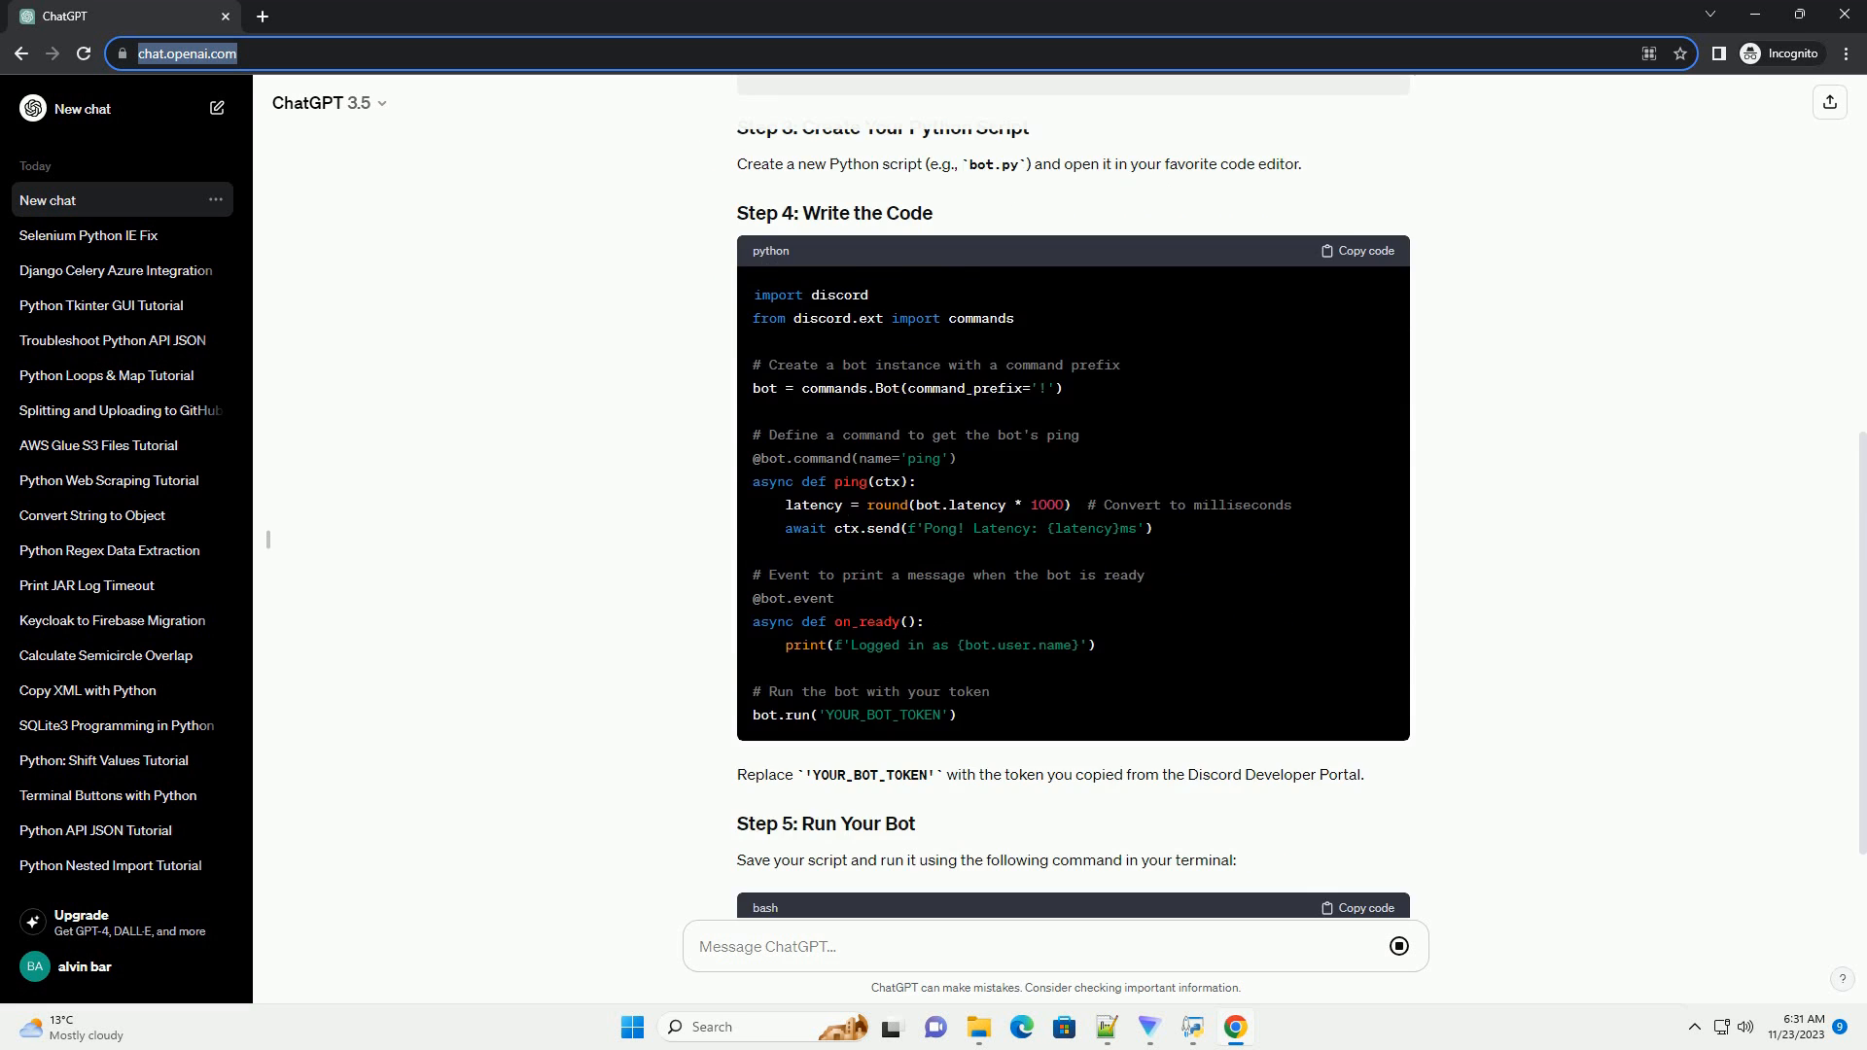
scroll(down, 3)
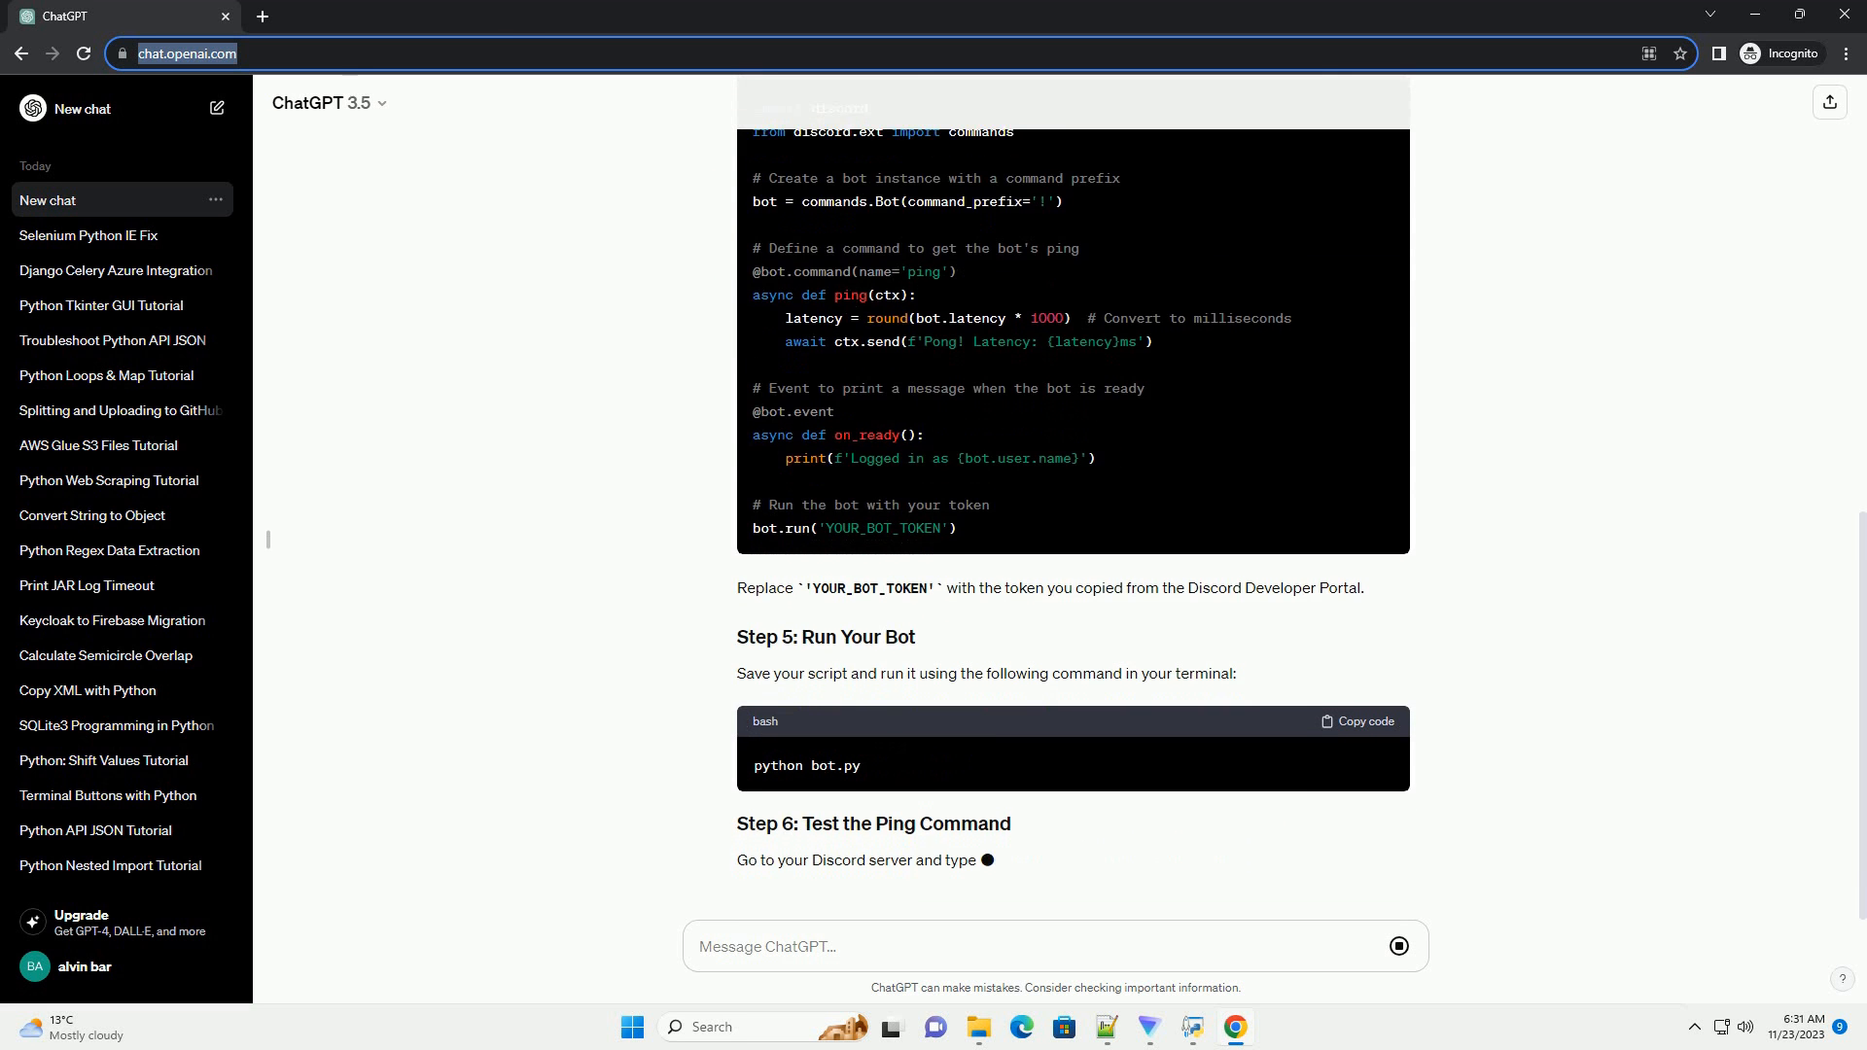